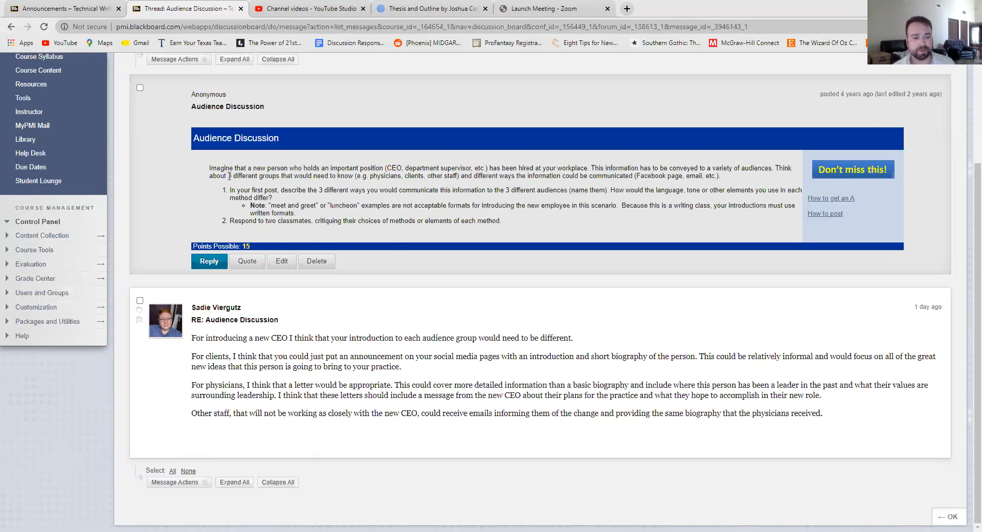
pyautogui.moveTo(401, 249)
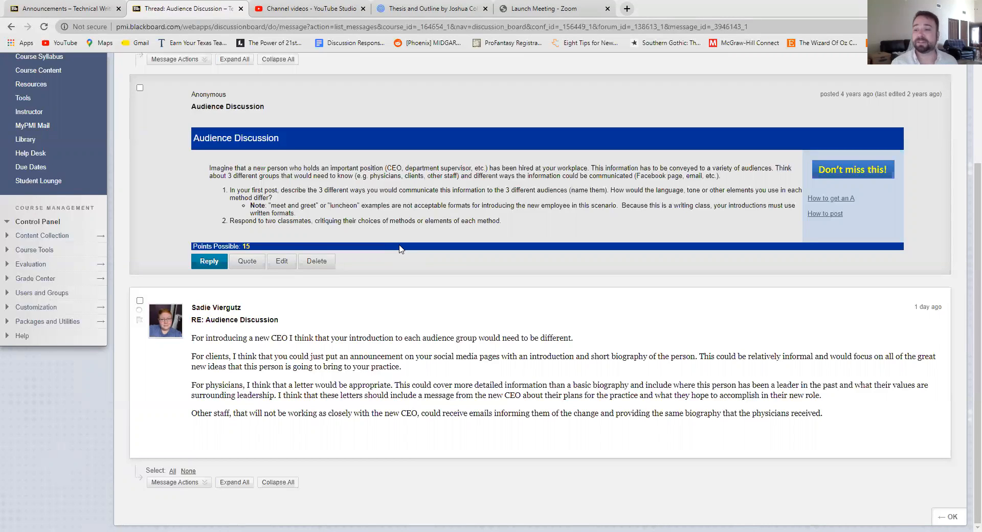
pyautogui.moveTo(279, 156)
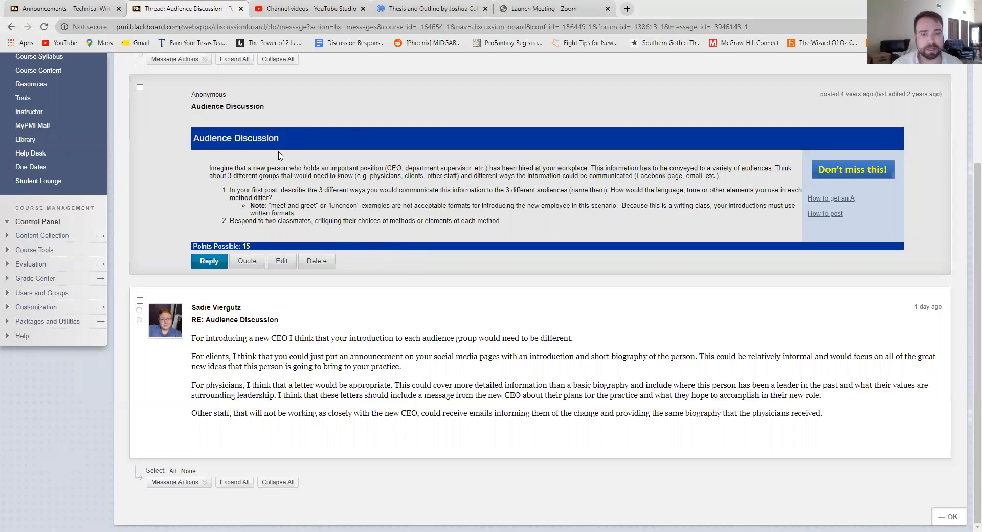
pyautogui.moveTo(188, 8)
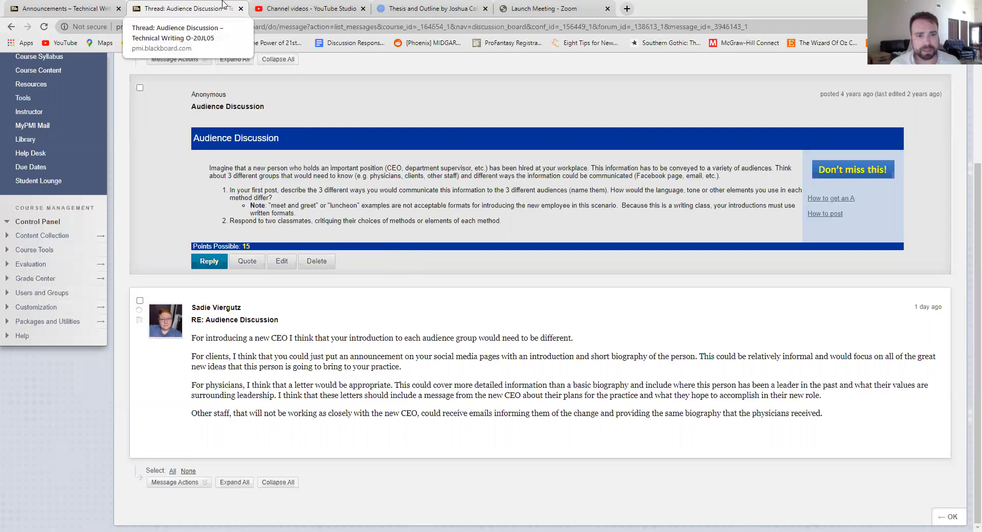